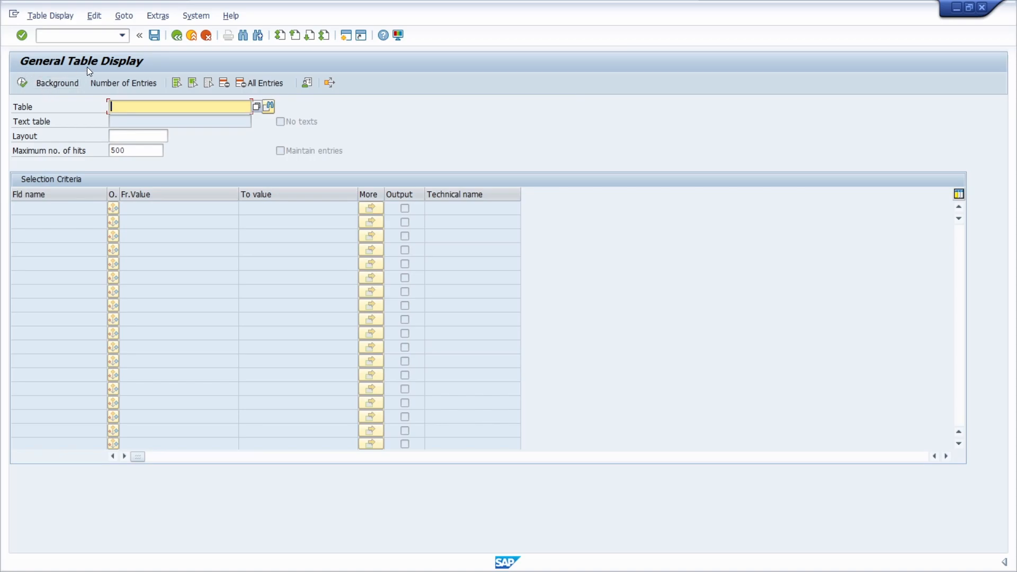
- Enter /o to list the back-end sessions, showing only General Table Display
type("/o")
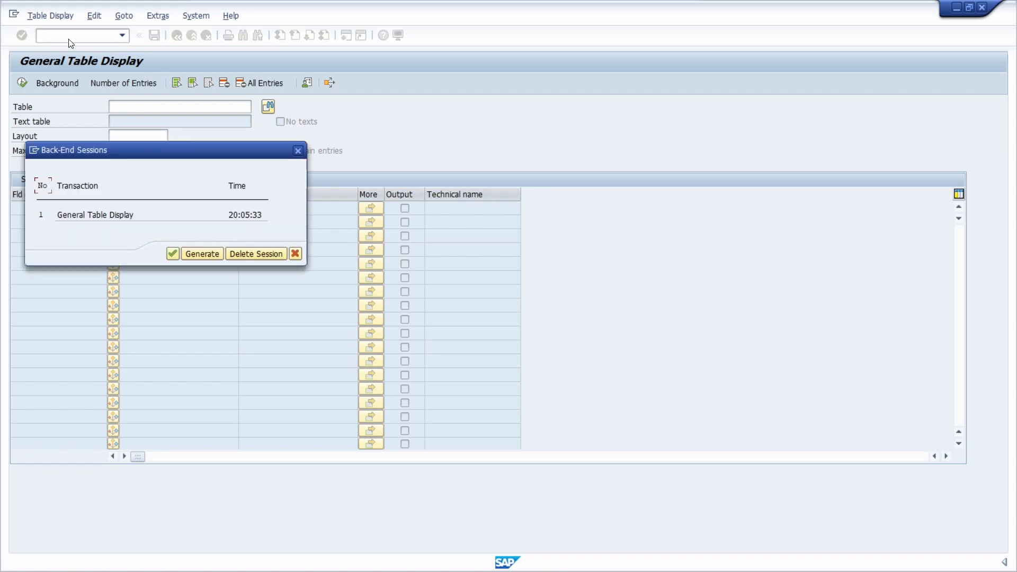
mouse_move(92, 211)
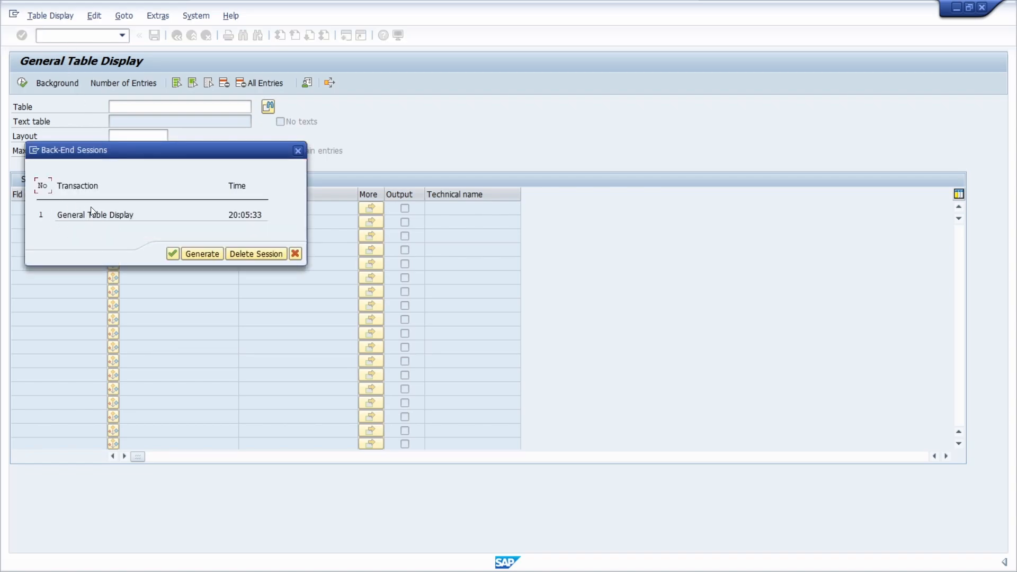
mouse_move(96, 221)
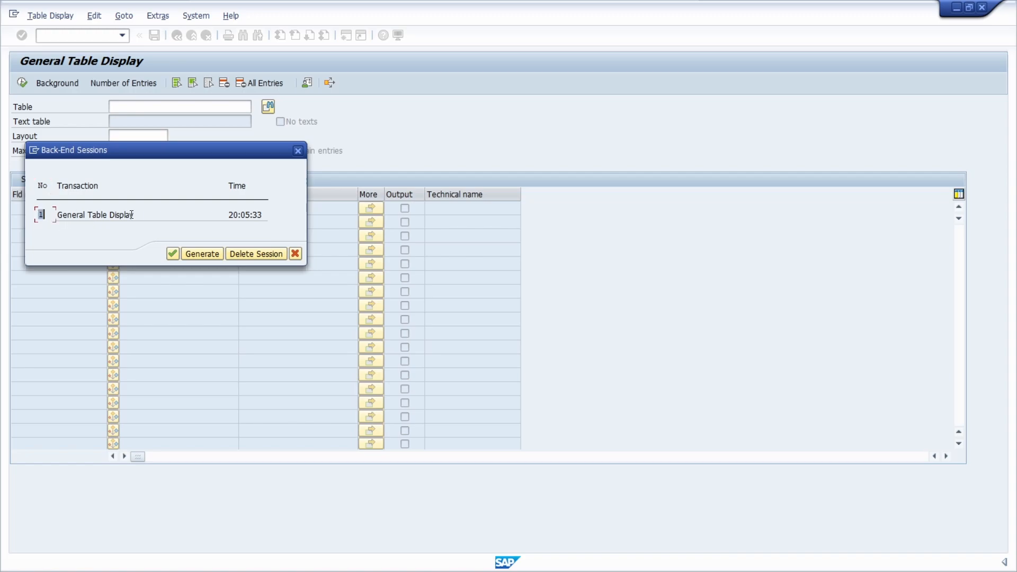
mouse_move(284, 171)
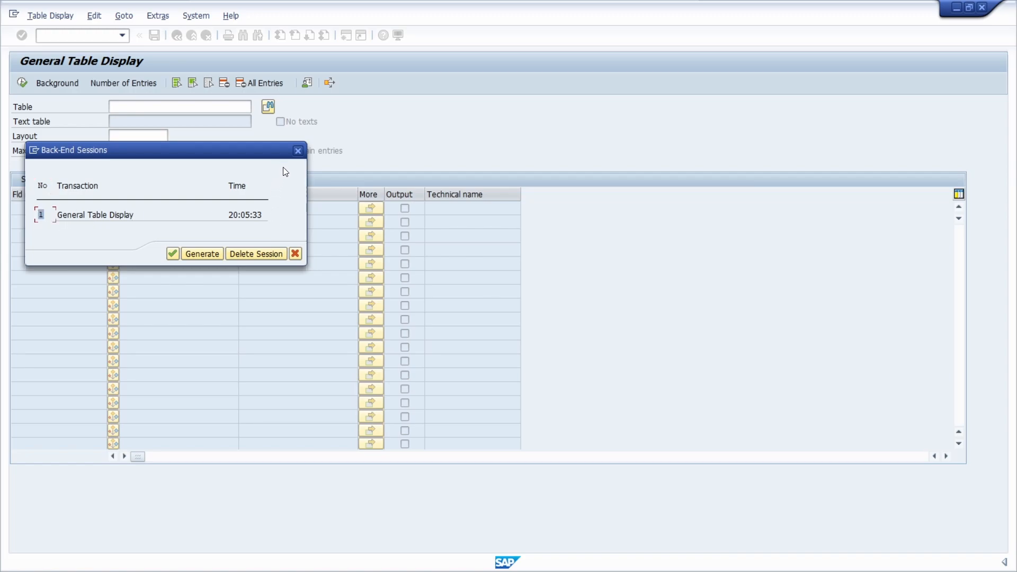
- Generate a new Session Manager back-end session from the sessions list
left_click(298, 149)
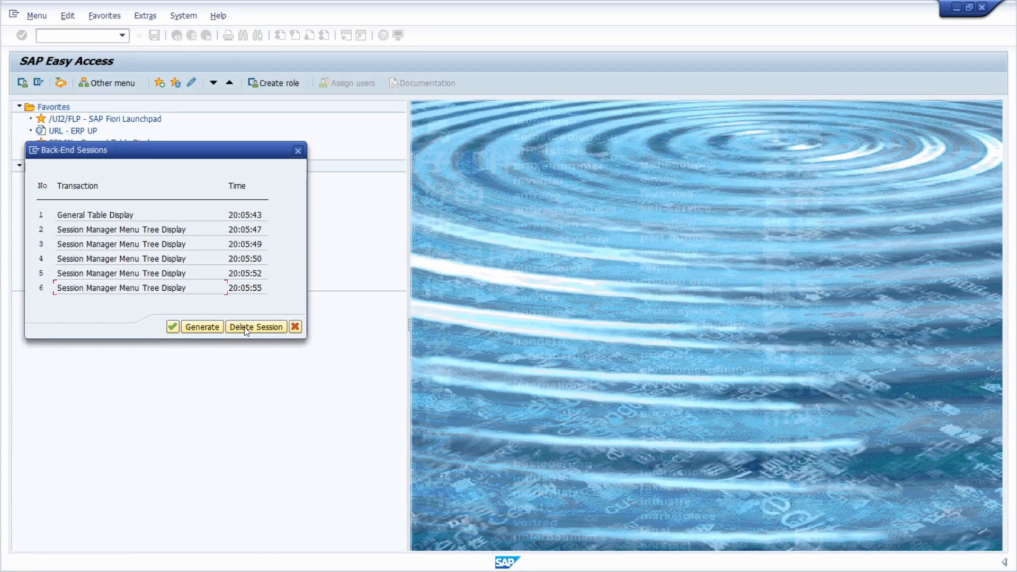
mouse_move(255, 327)
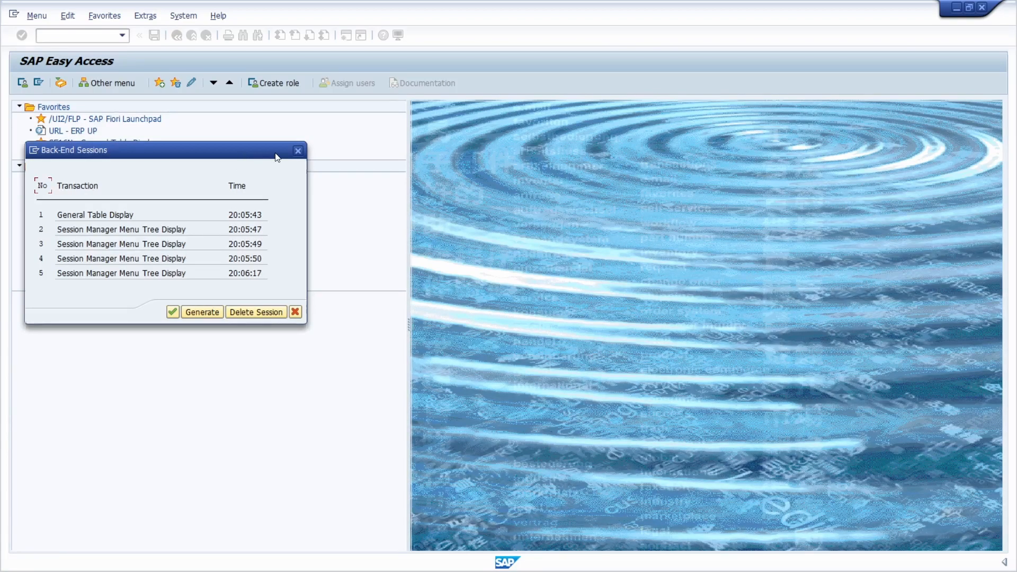
- Dismiss the sessions list and run /i to close the current session
left_click(297, 150)
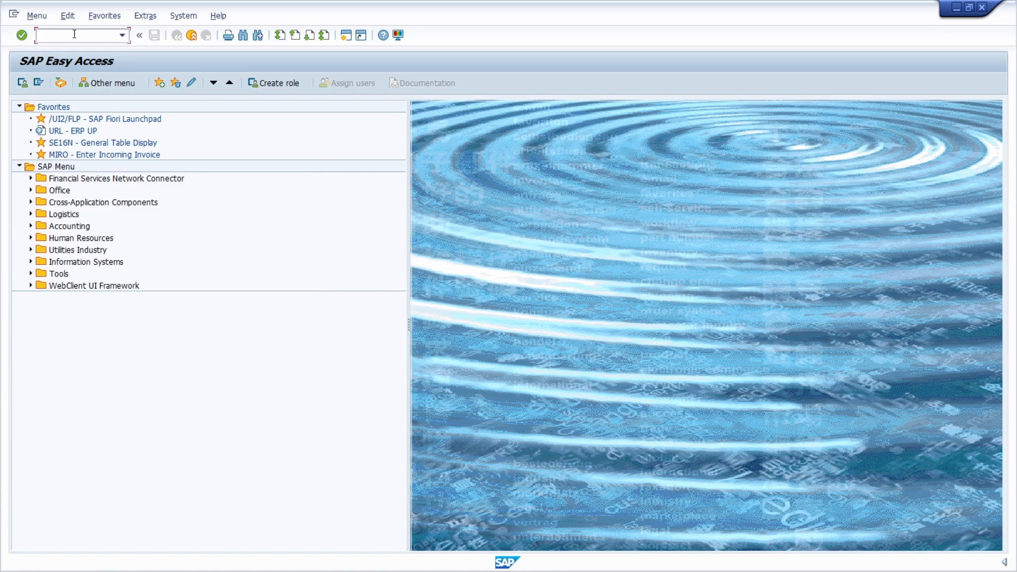
type("/")
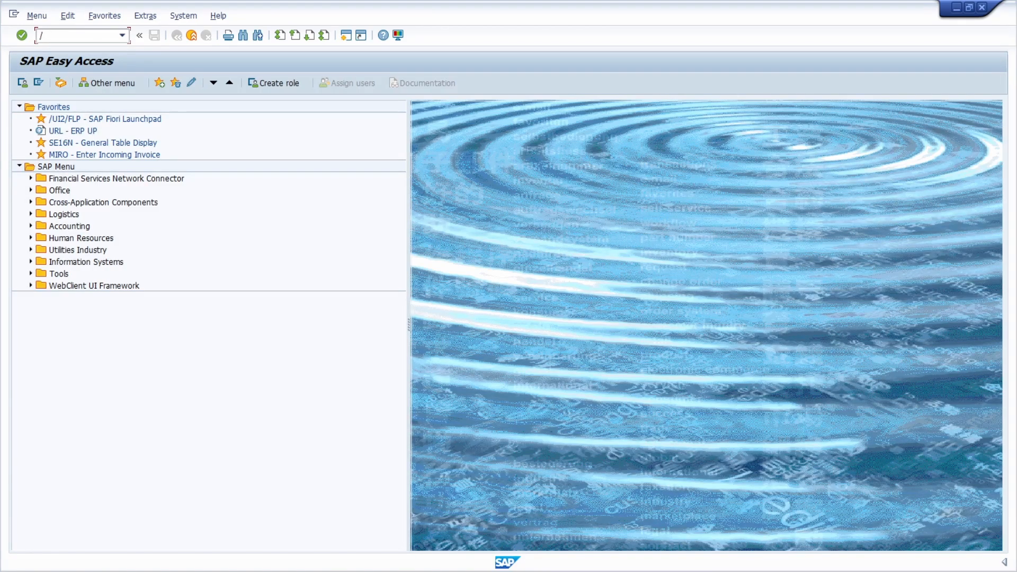
type("i")
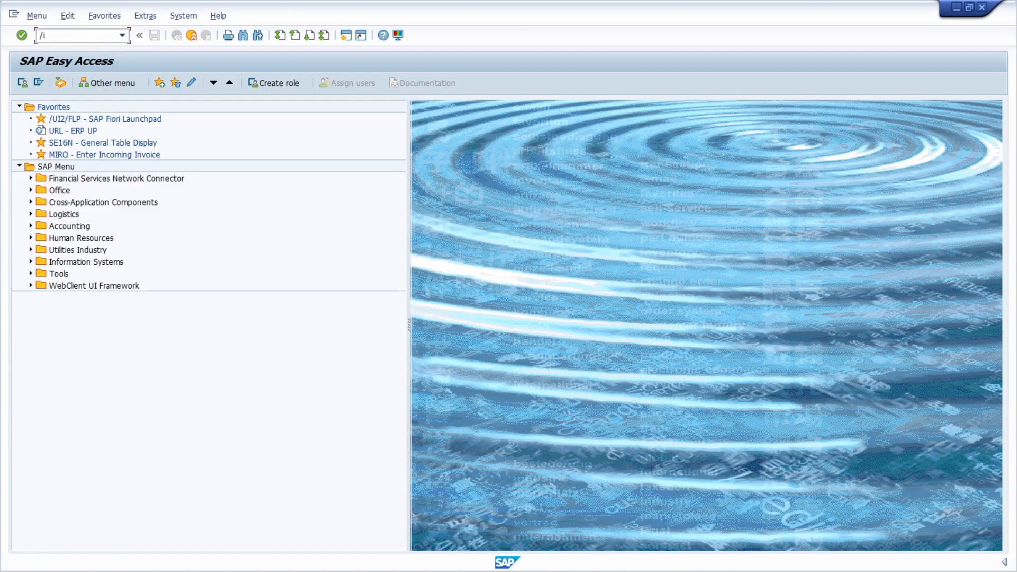
left_click(74, 35)
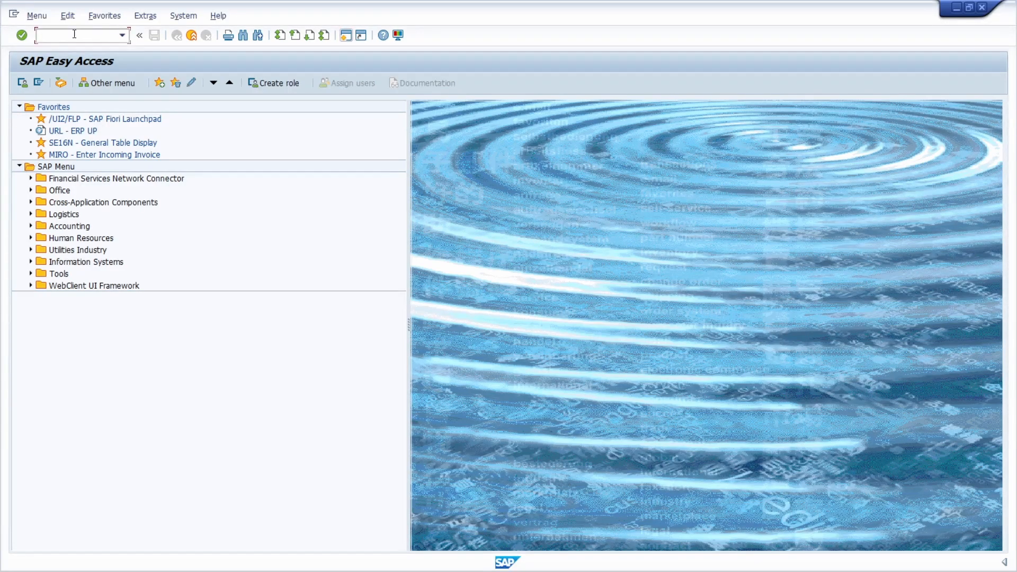
mouse_move(867, 31)
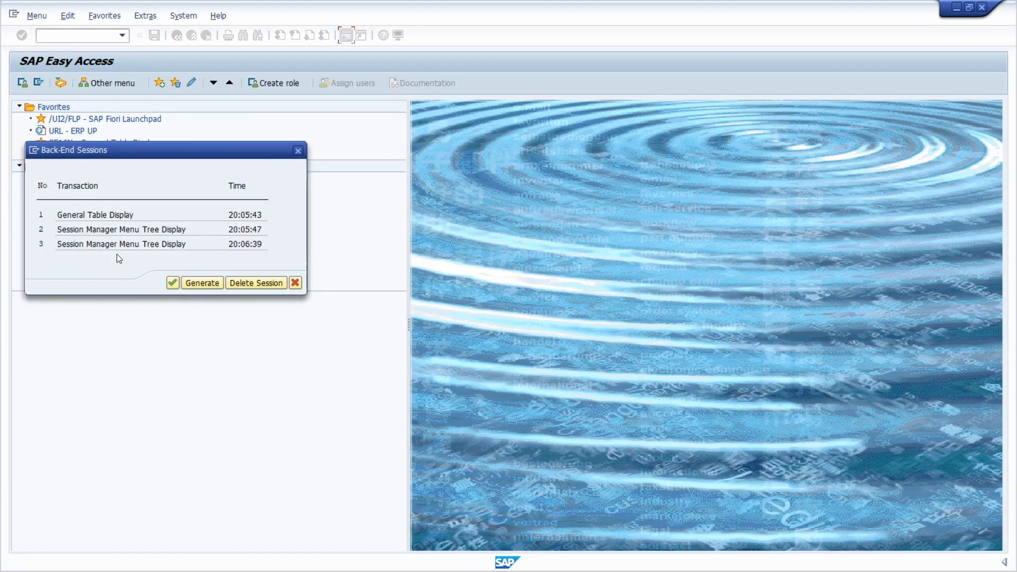
- Close the Back-End Sessions dialog to return to SAP Easy Access
left_click(298, 150)
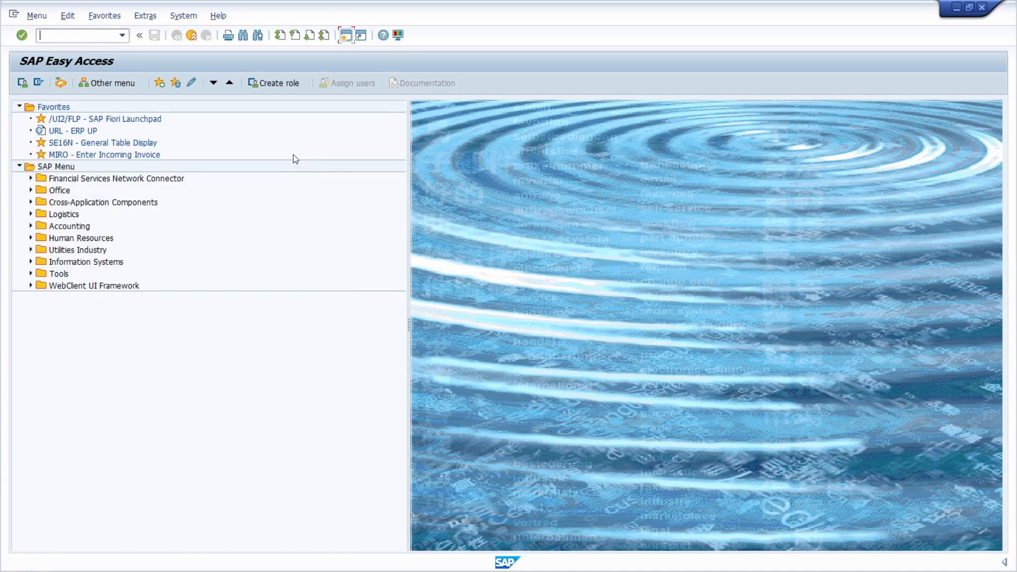
mouse_move(217, 337)
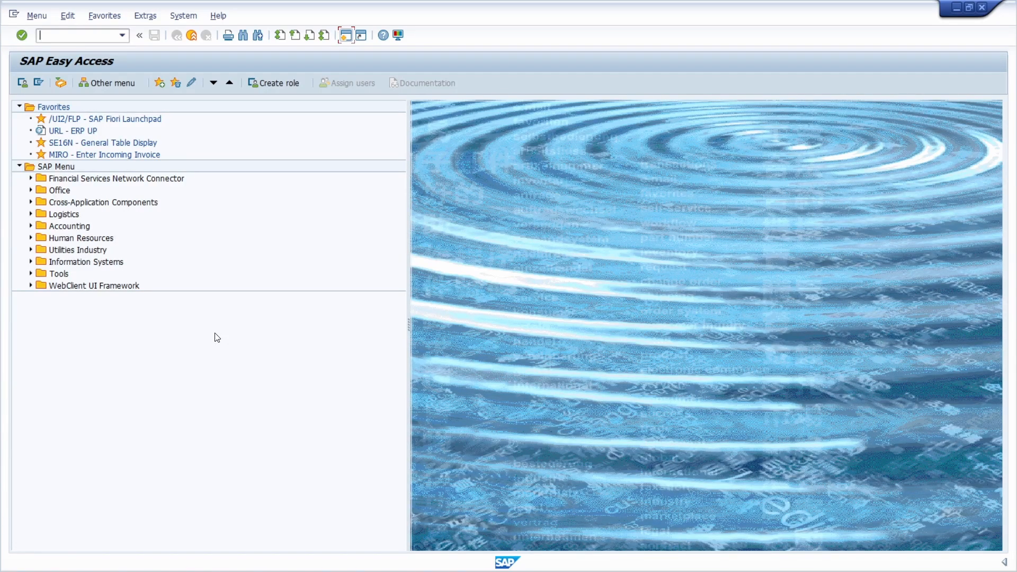
type("/ne")
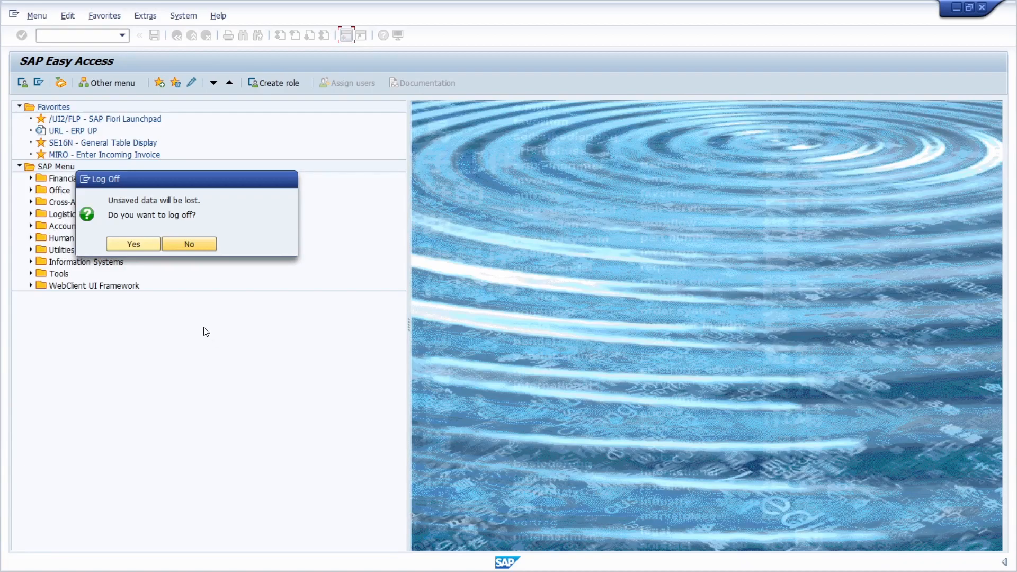
mouse_move(122, 184)
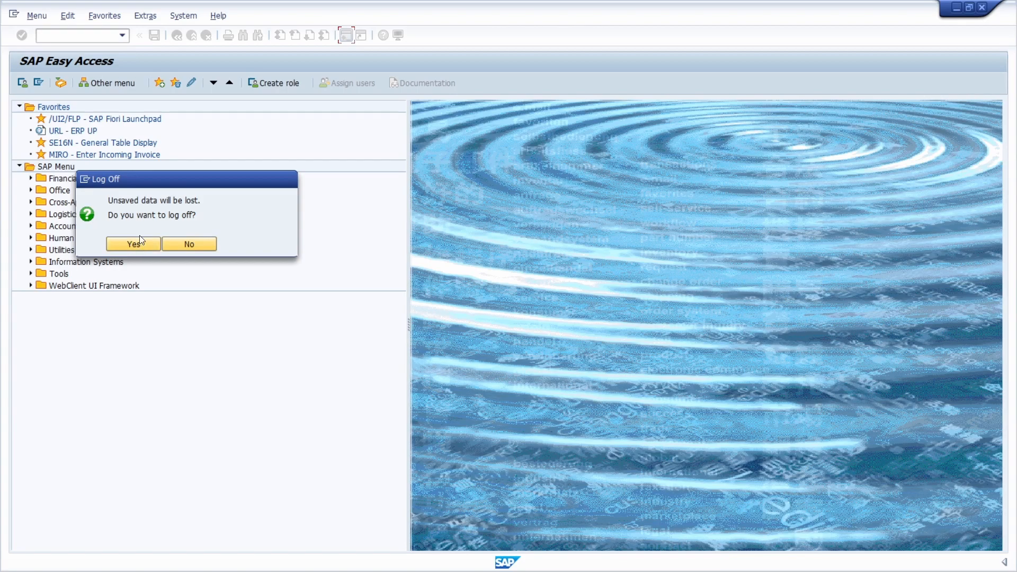
mouse_move(133, 244)
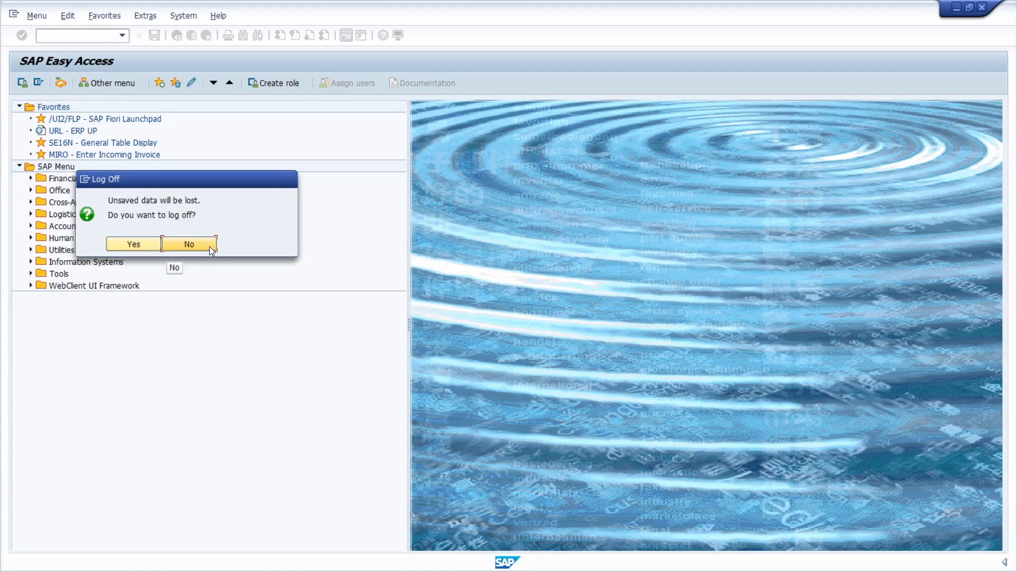
left_click(188, 243)
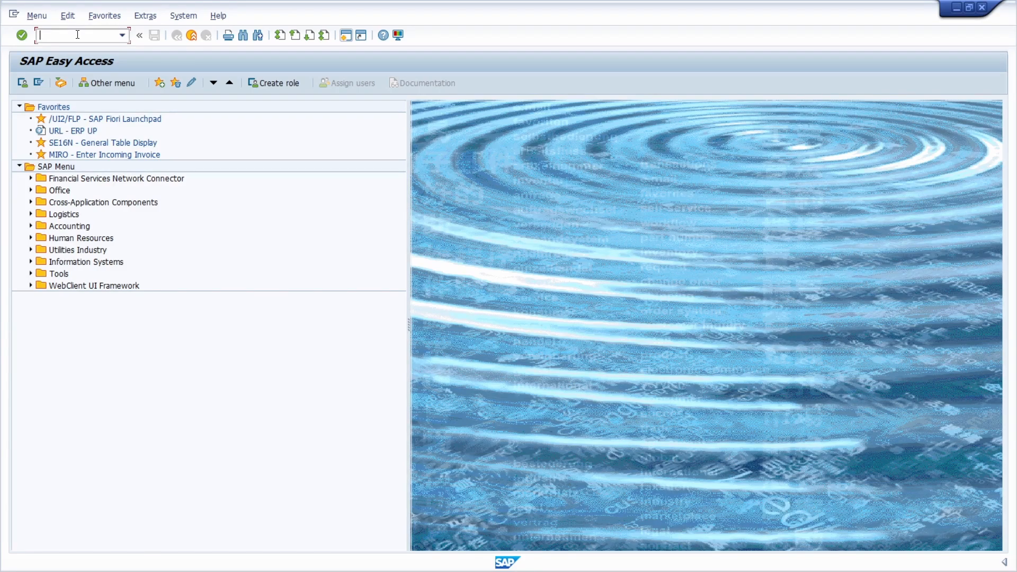
- Enter /nex in the command field on SAP Easy Access
type("/")
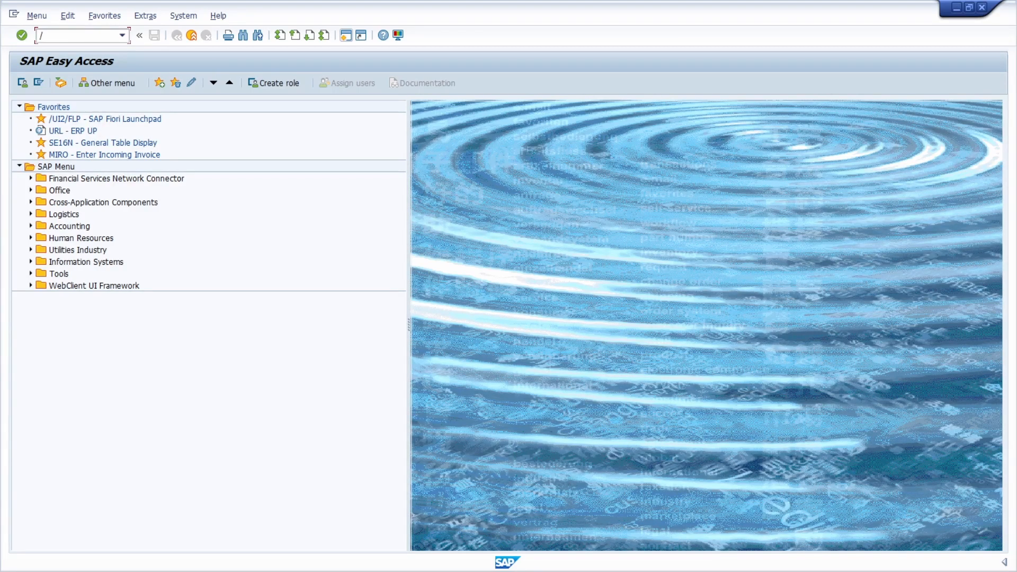
type("nex")
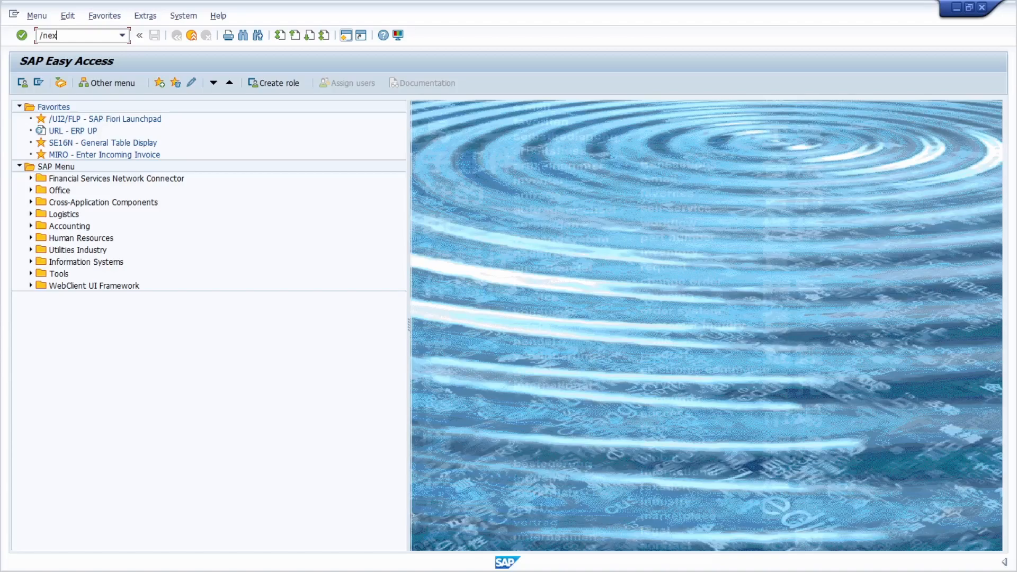